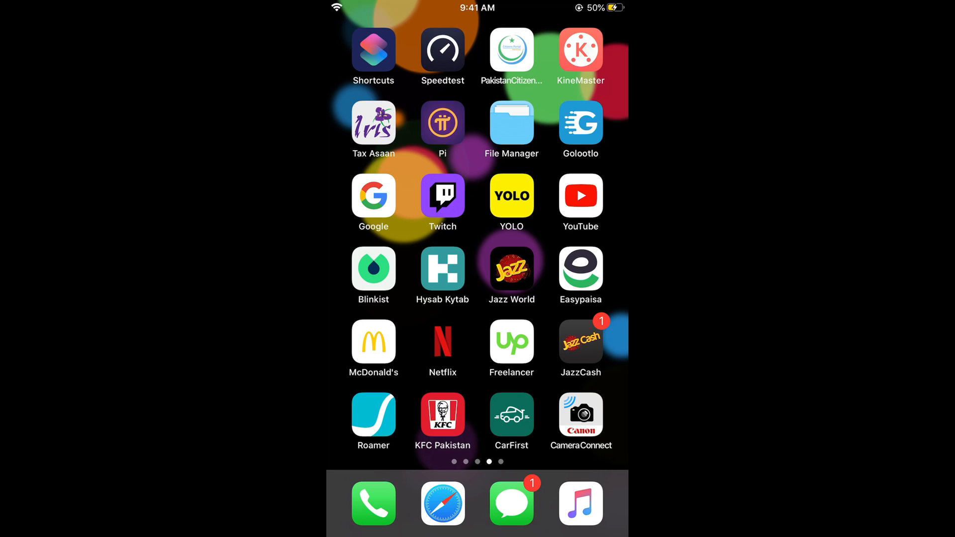
Launch YouTube from the iOS Home Screen
click(580, 196)
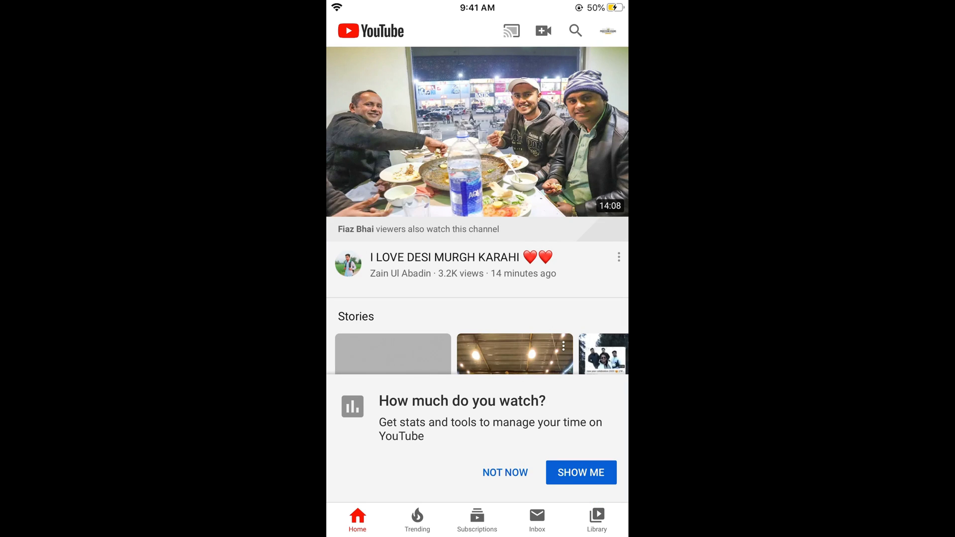
Open the account options and dismiss the watch-time prompt with Not Now
click(607, 31)
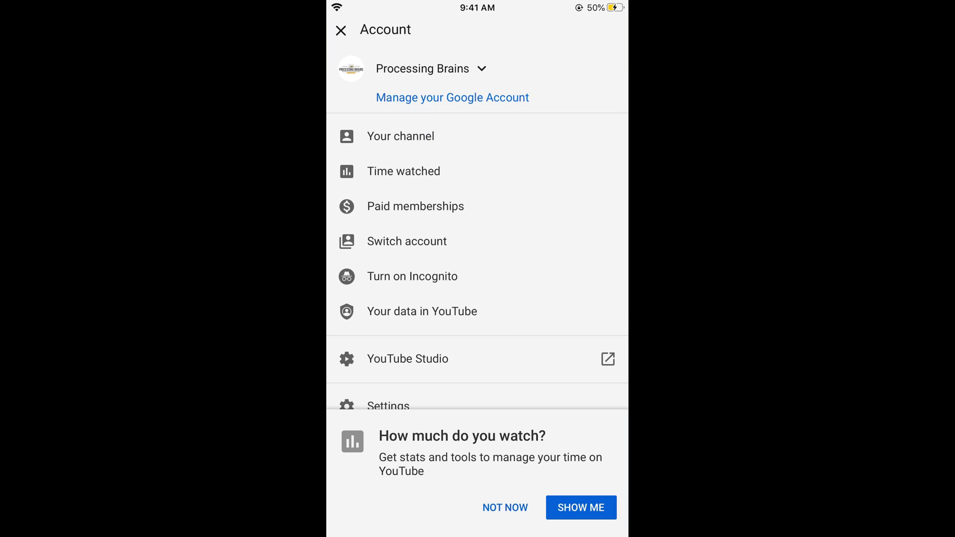
click(504, 507)
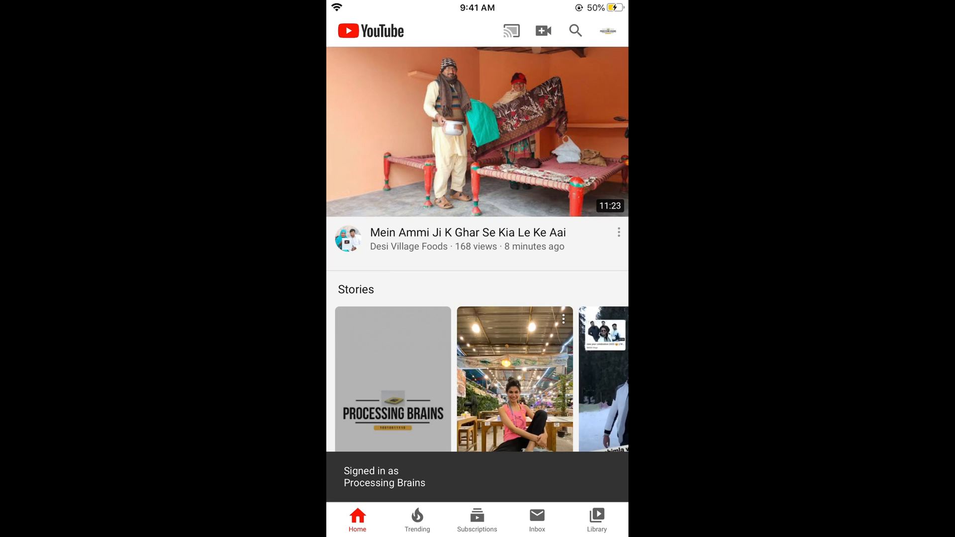
From the profile avatar menu, go to 'Manage your Google Account'
click(608, 31)
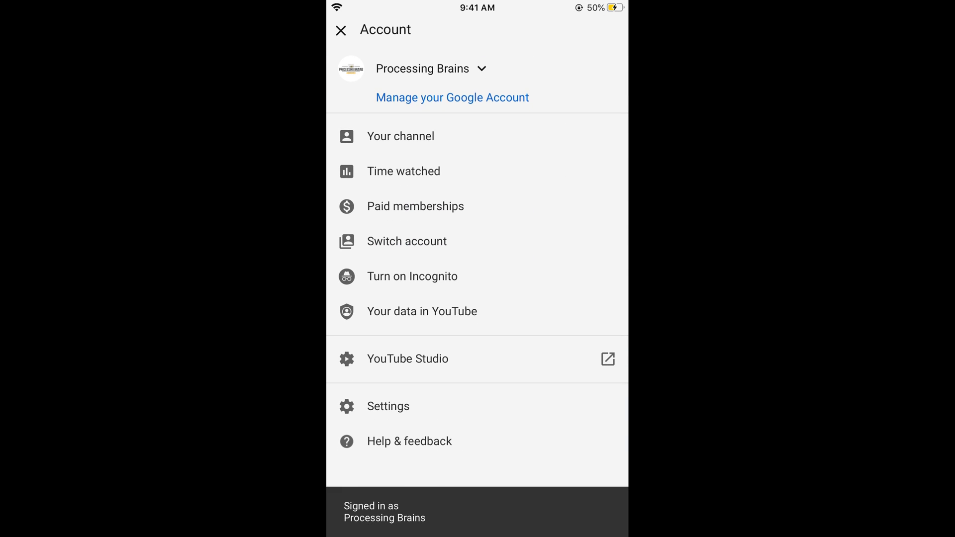
click(340, 30)
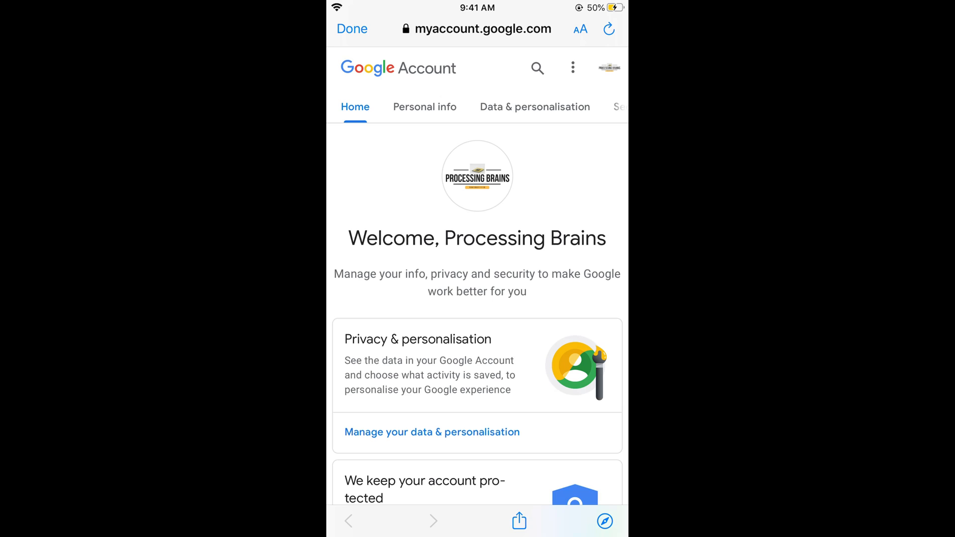
Open the account switcher and scroll down to 'Sign out of all accounts'
click(572, 68)
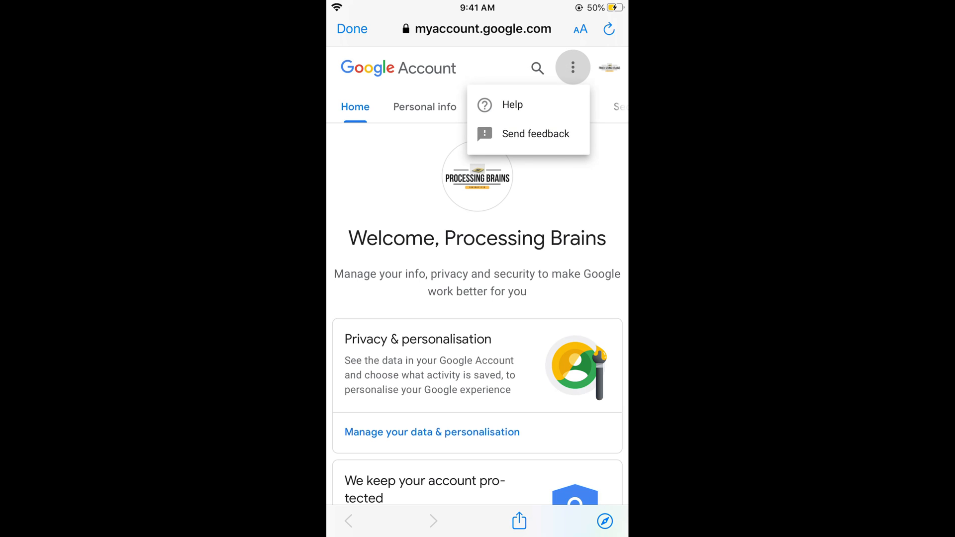
click(608, 67)
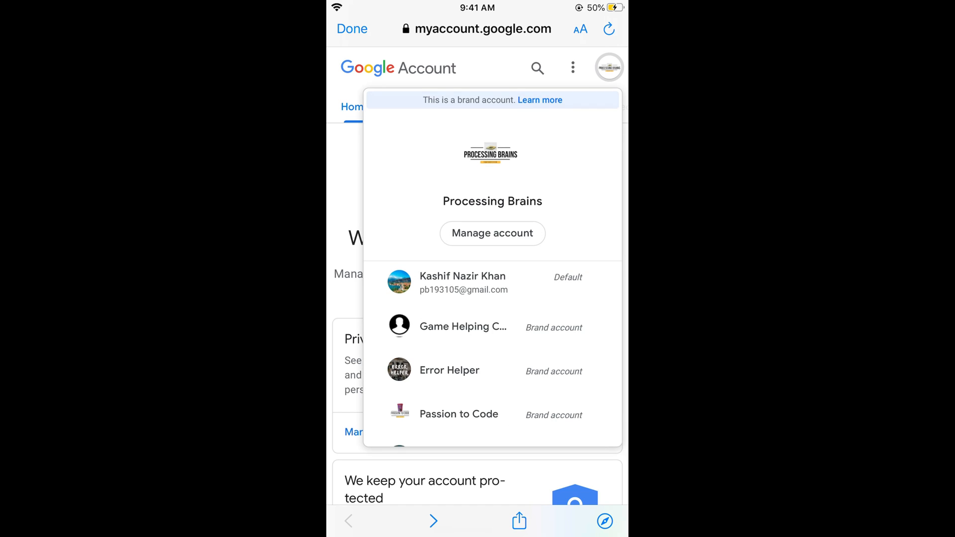
scroll(down, 3)
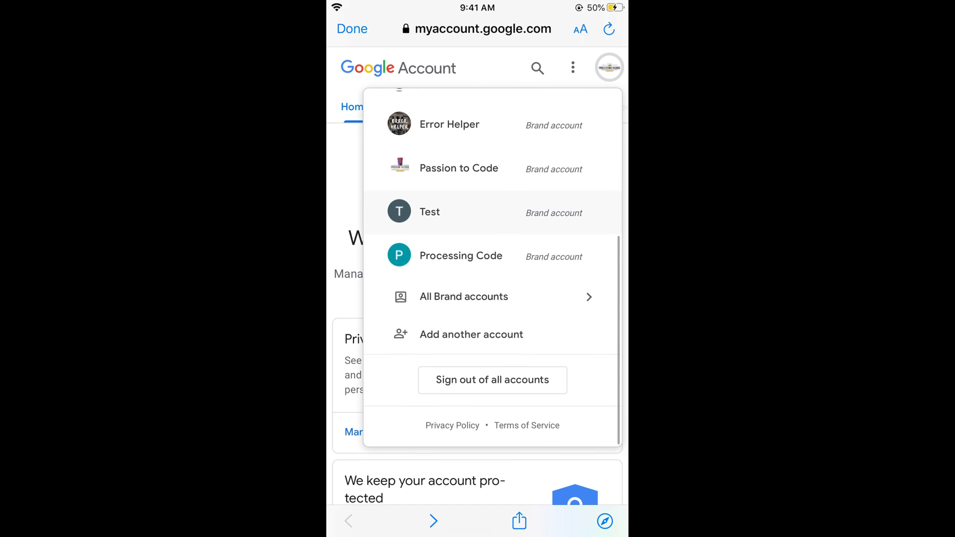